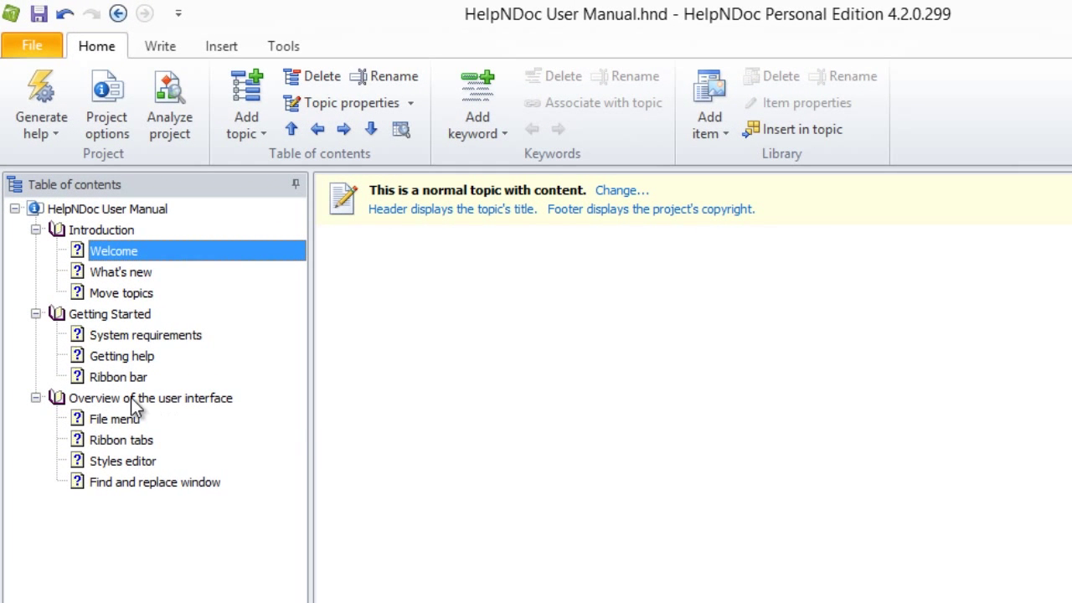
Step: Move the Overview of the user interface chapter up, to the top, then back down
left_click(150, 398)
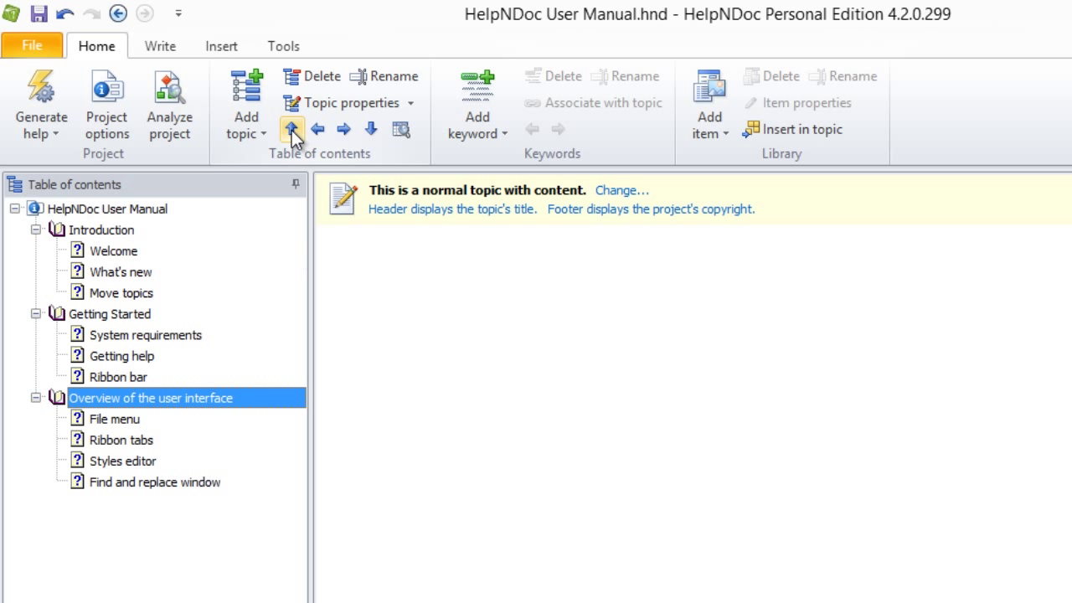
left_click(291, 128)
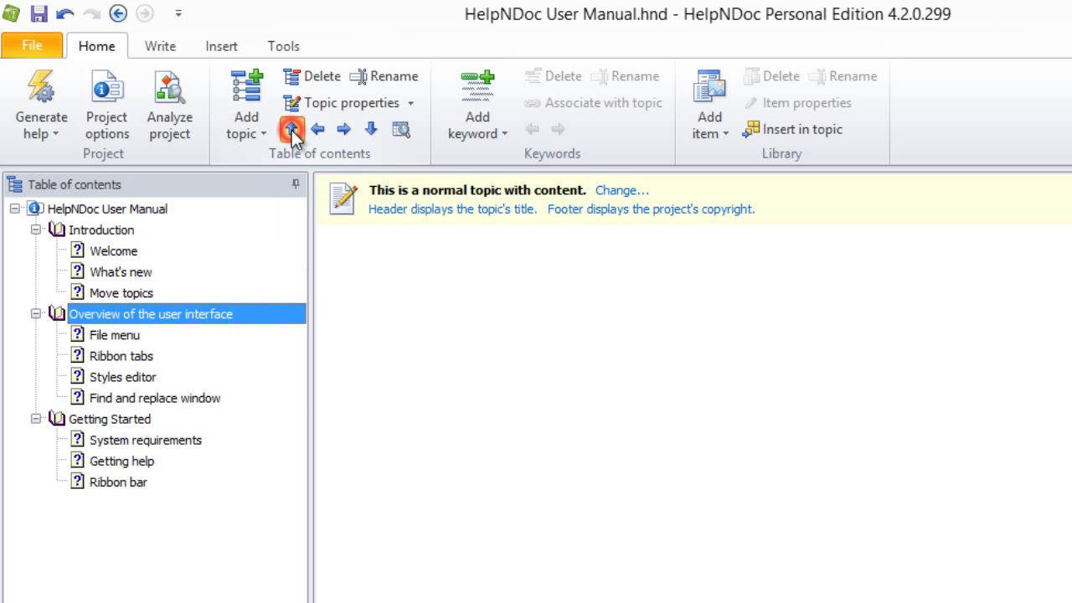
left_click(370, 129)
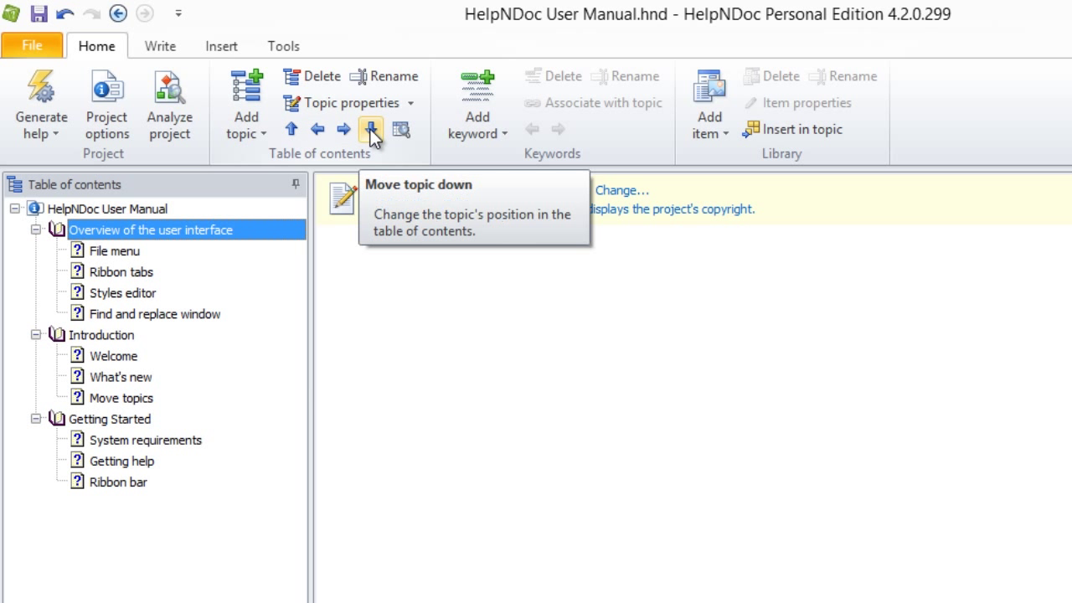
left_click(371, 129)
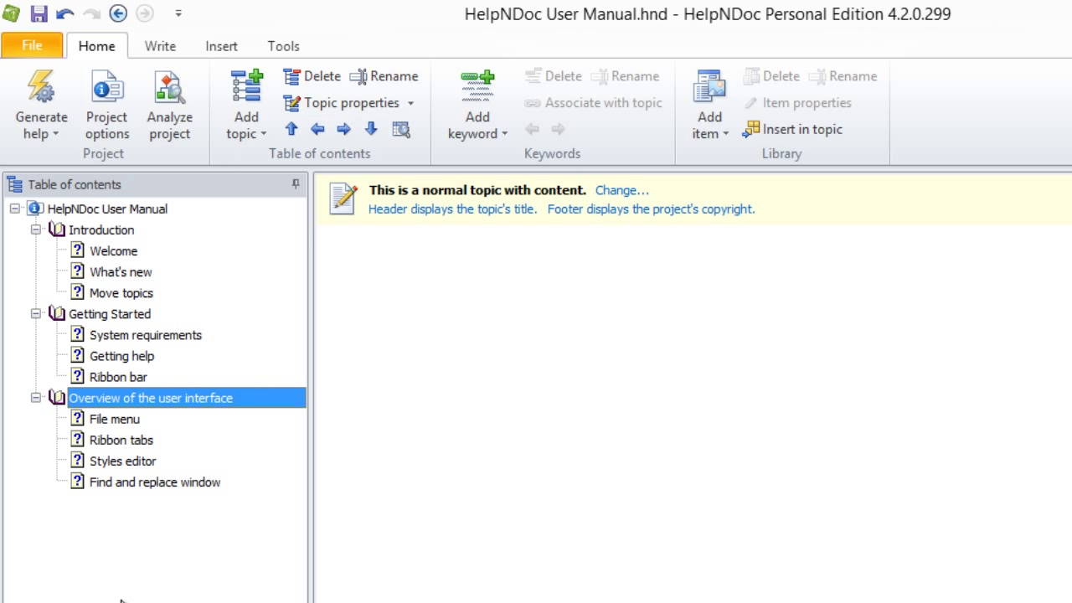
mouse_move(140, 504)
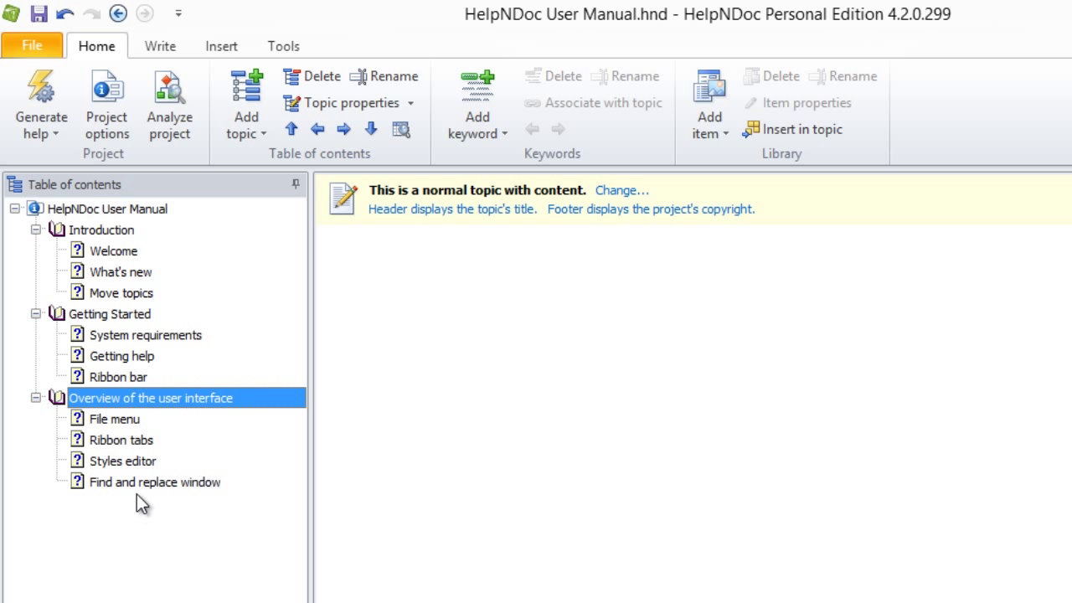
Step: Promote Find and replace window to top level, then return it as Overview's last topic
left_click(154, 482)
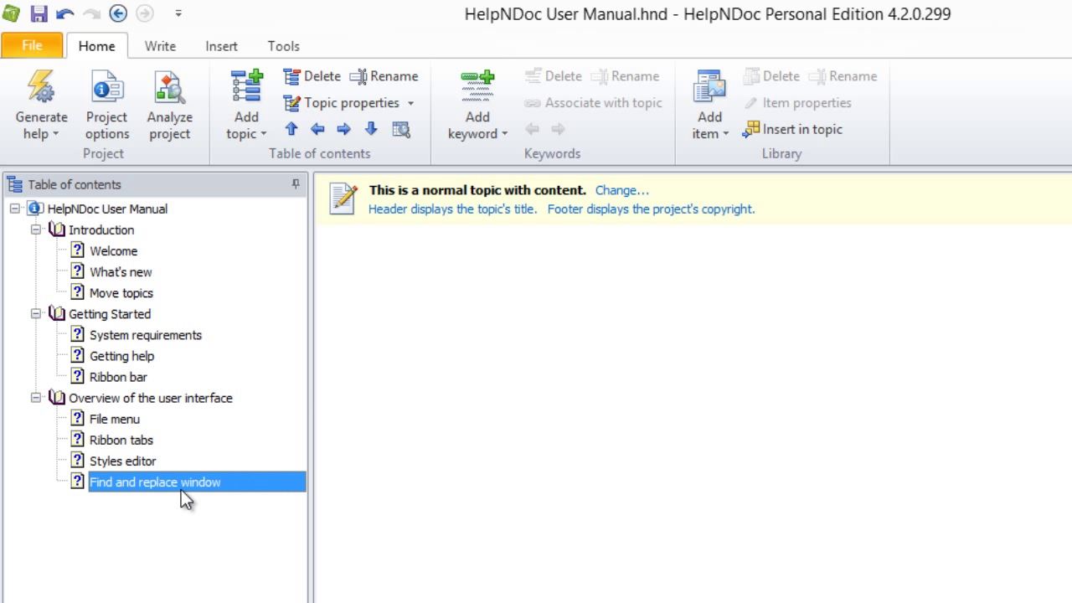
left_click(317, 129)
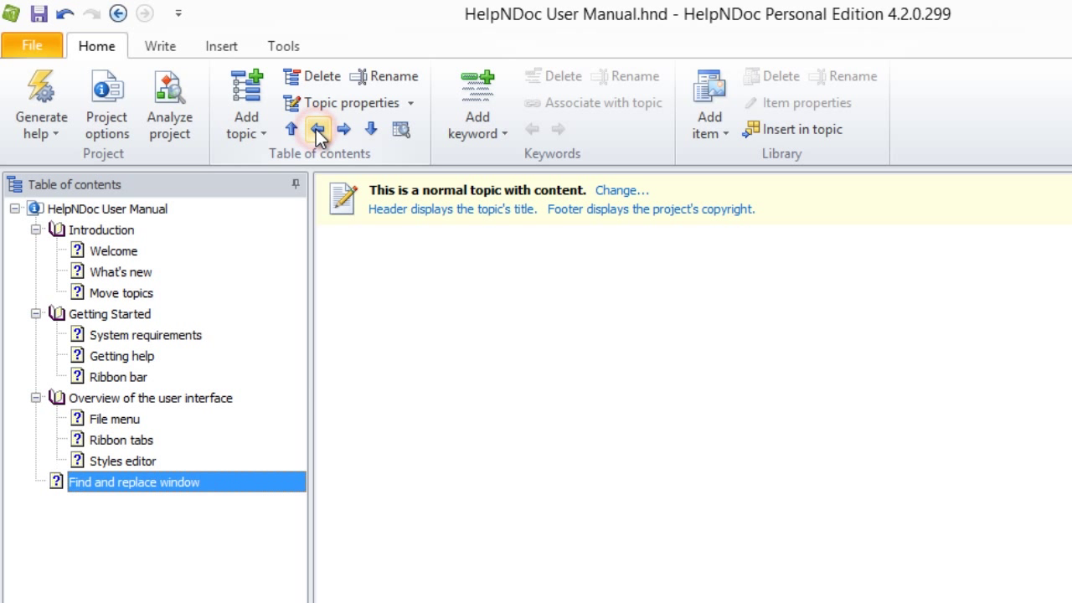
mouse_move(368, 359)
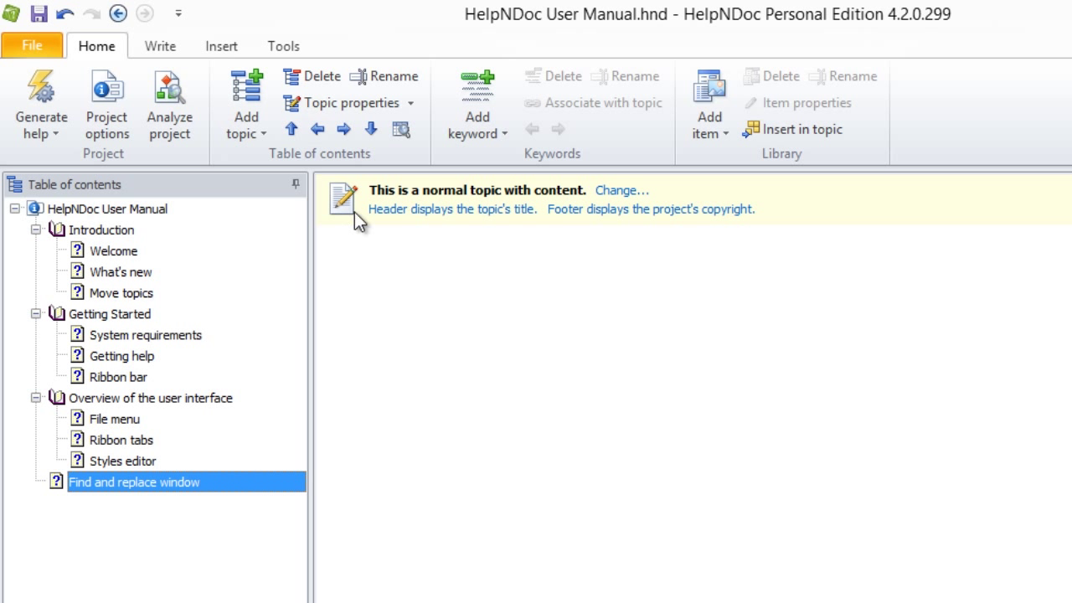
left_click(343, 129)
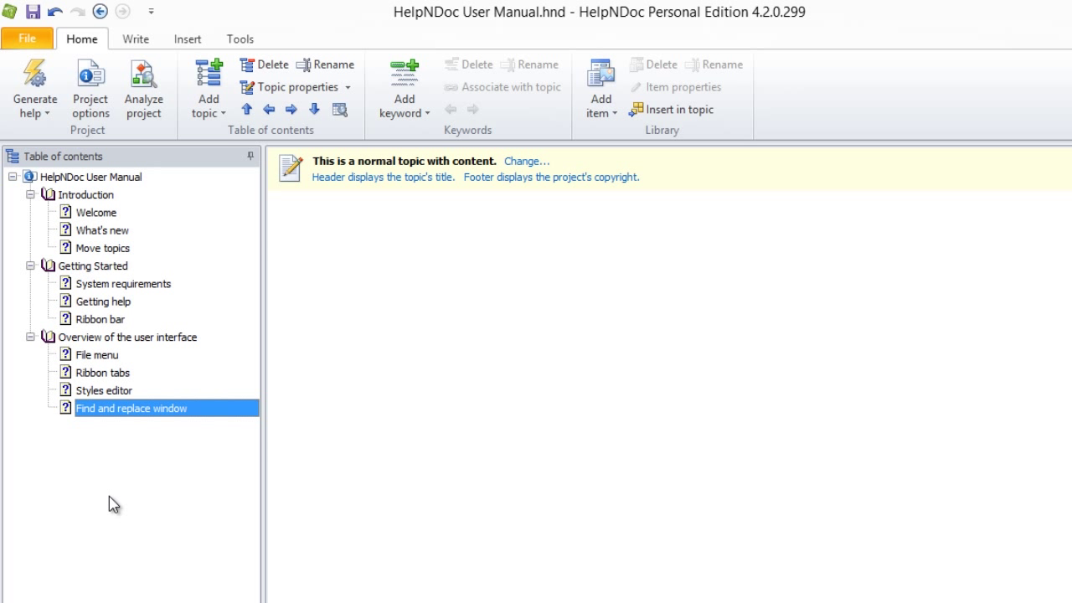
mouse_move(102, 395)
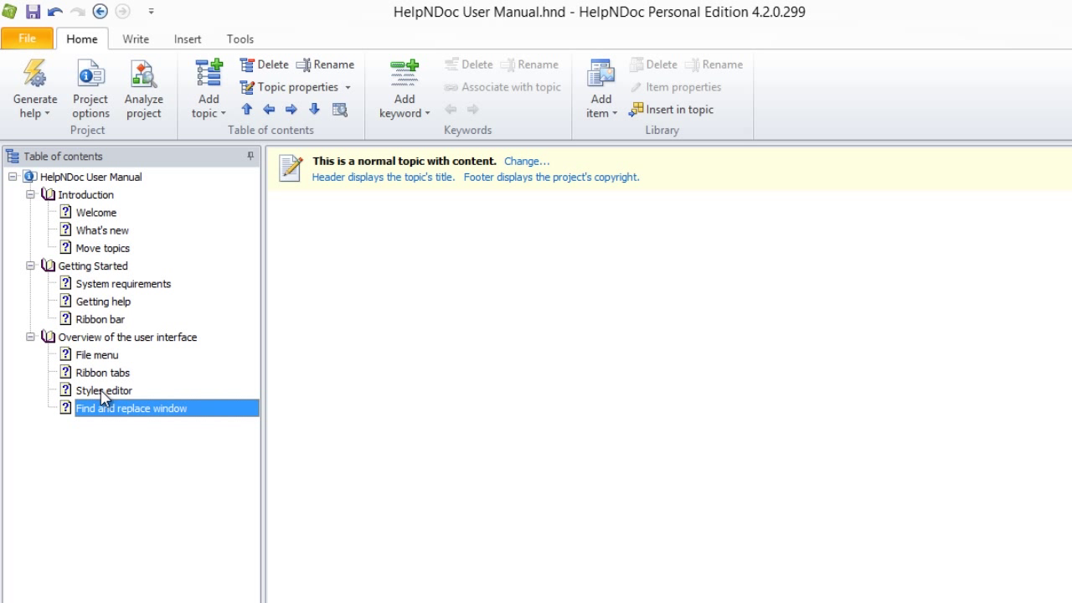
right_click(126, 337)
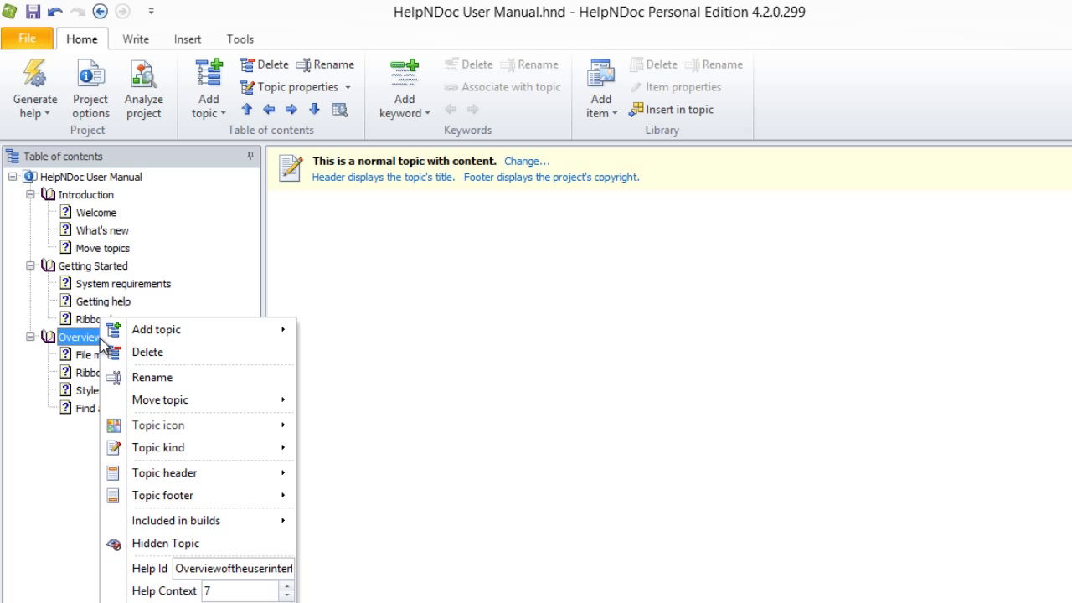
mouse_move(176, 399)
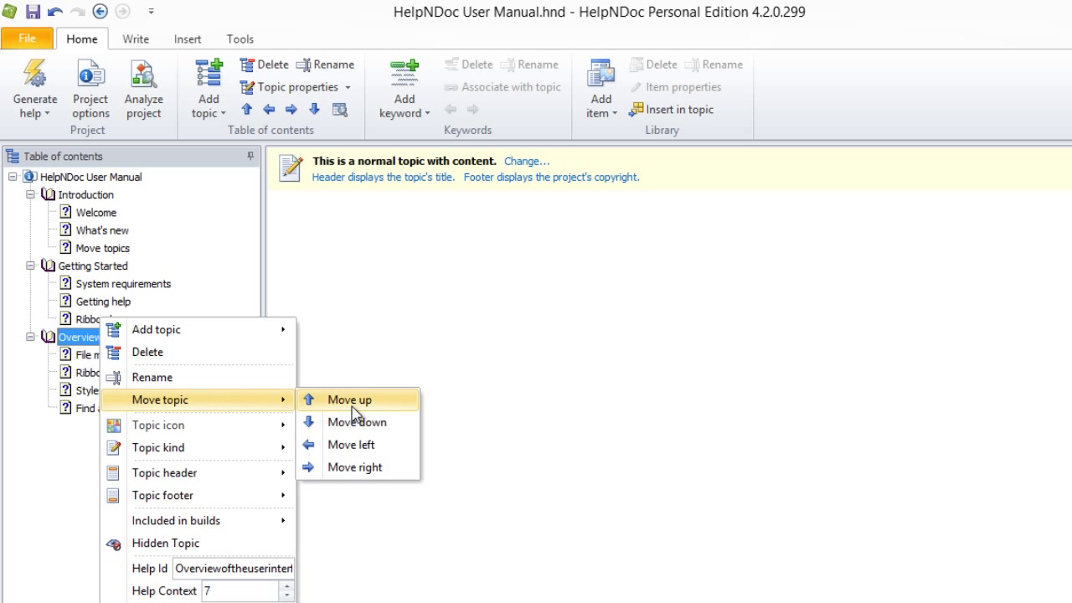
left_click(349, 400)
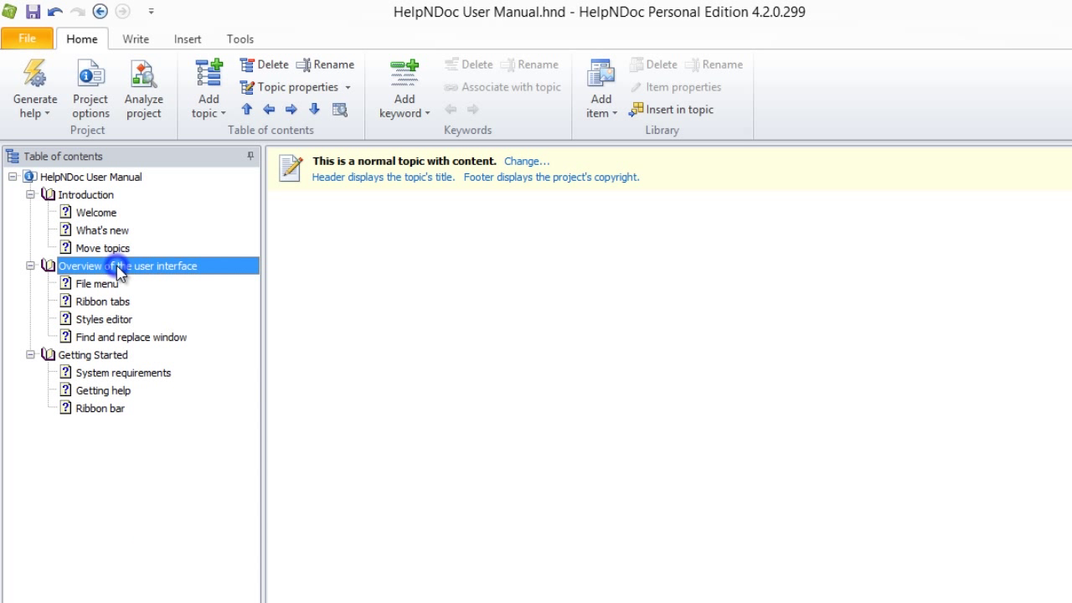
right_click(127, 265)
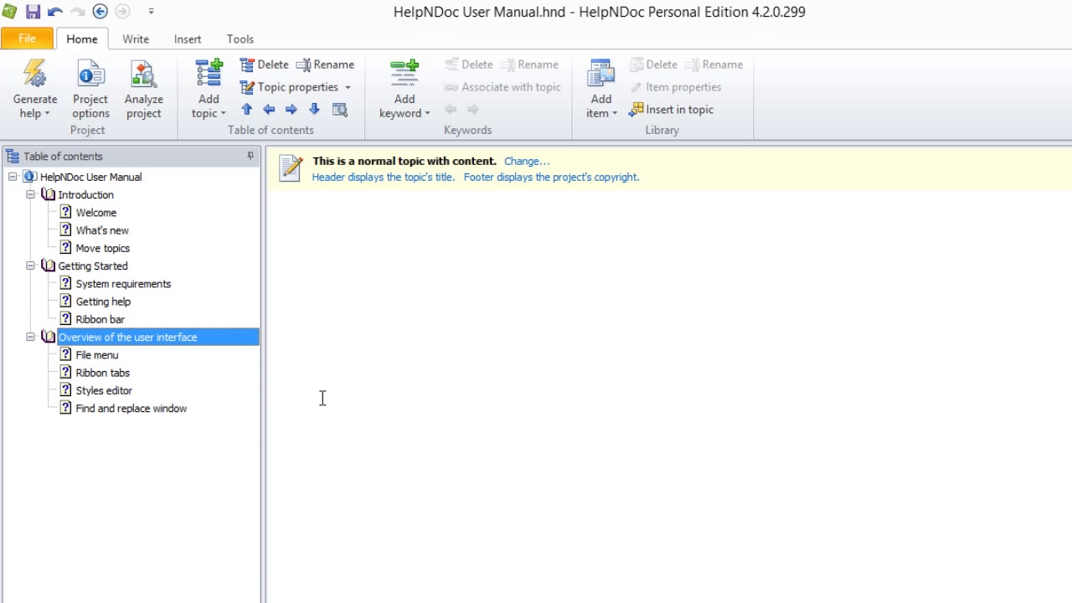
mouse_move(101, 481)
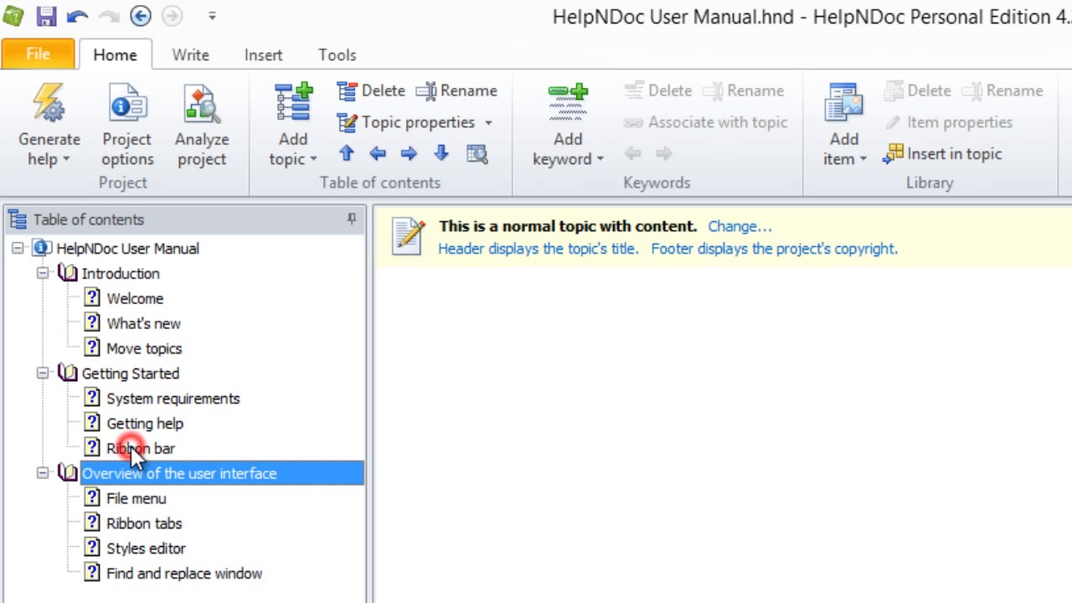
Step: Select the Ribbon bar topic in the table of contents
left_click(142, 448)
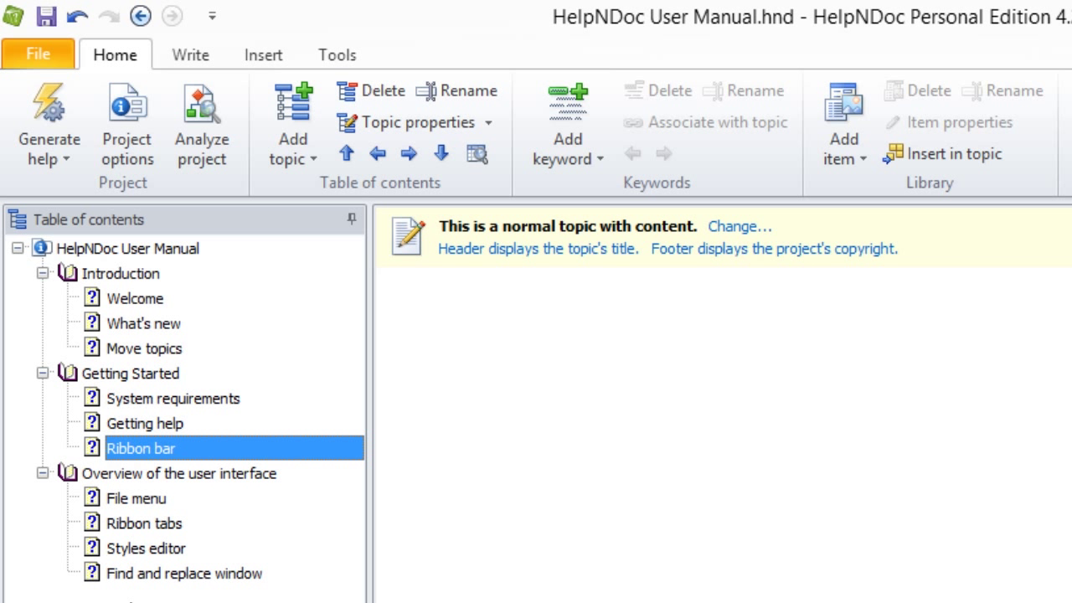
mouse_move(124, 459)
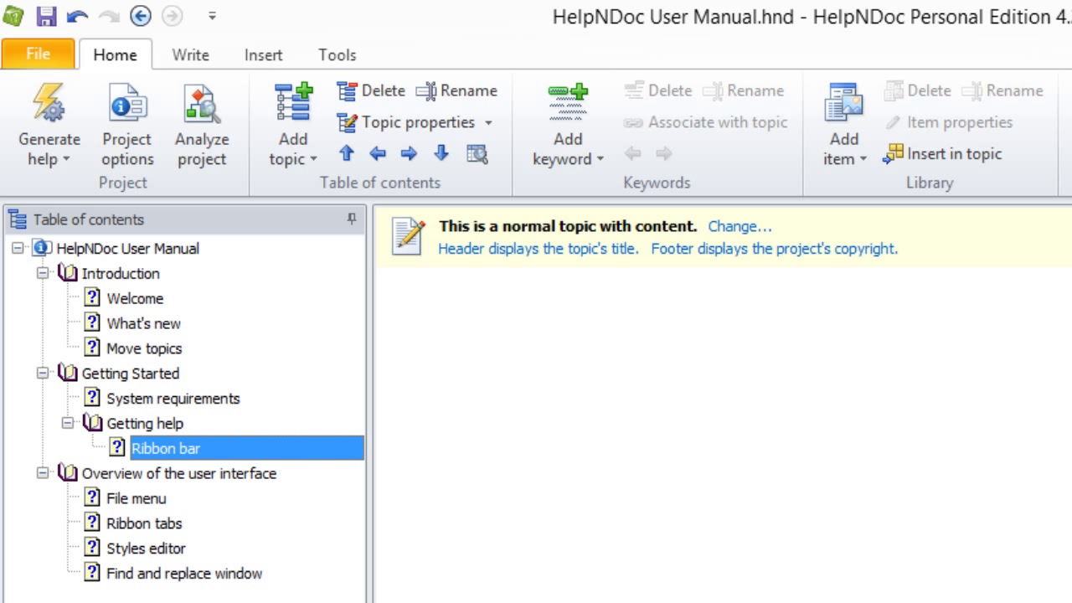
Step: Drag the Move topics page above What's new in the Introduction chapter
left_click(143, 349)
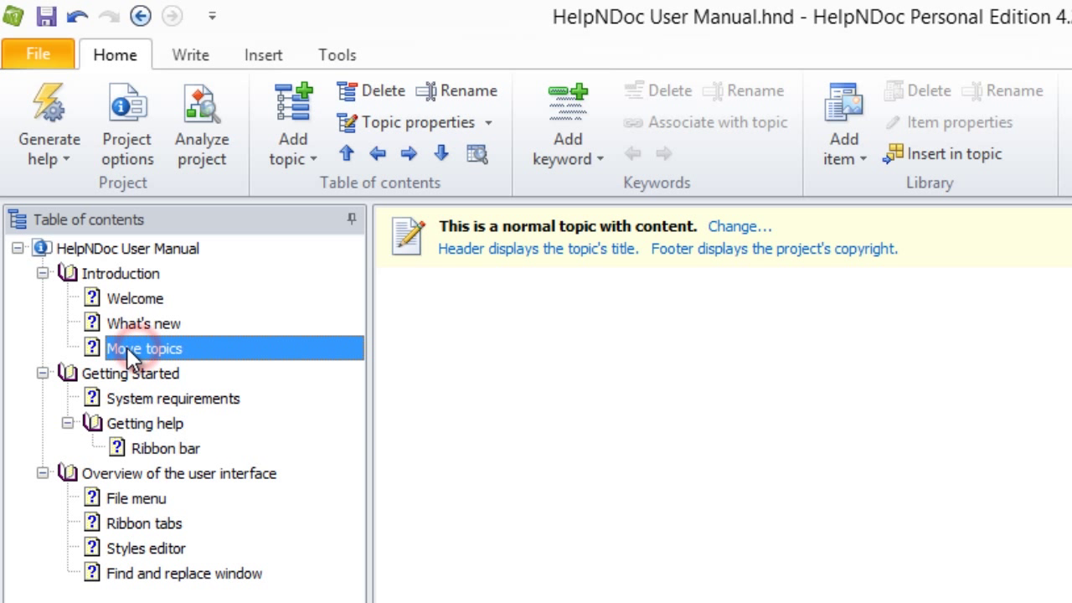
left_click_drag(144, 348, 144, 326)
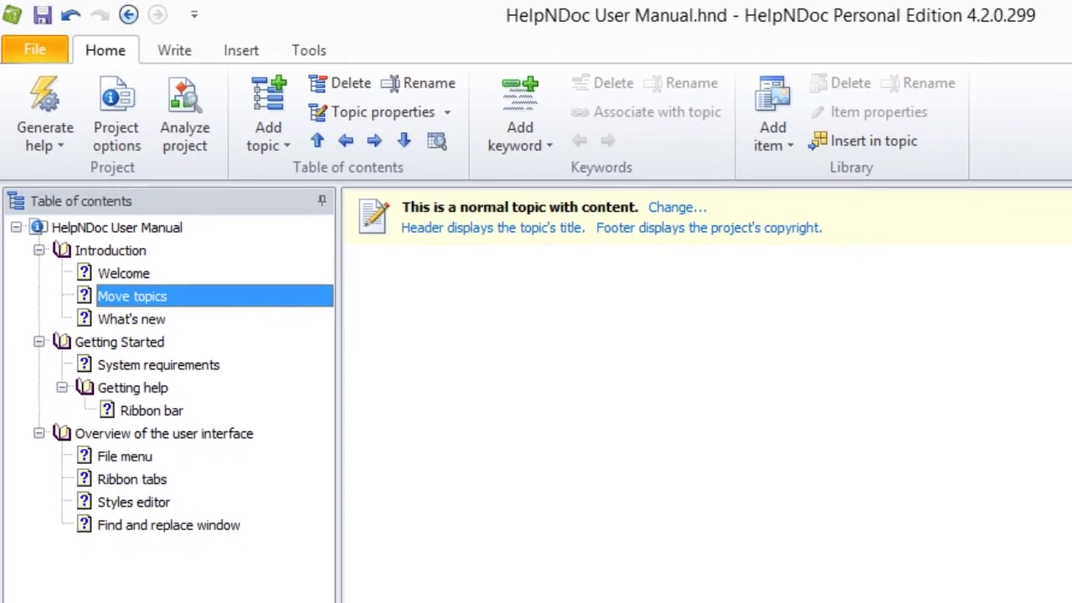
left_click(1019, 10)
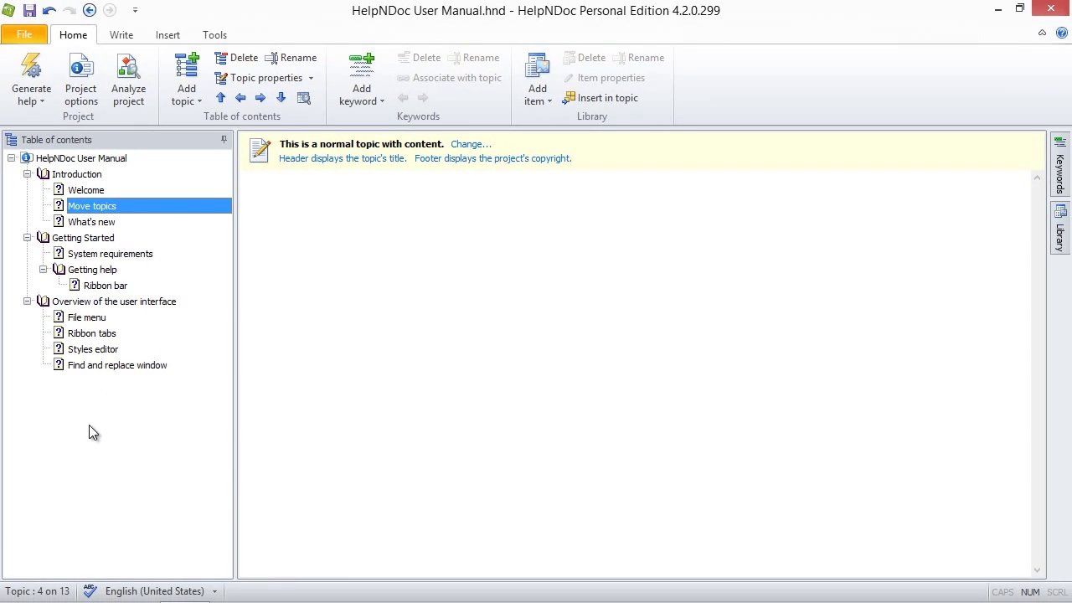